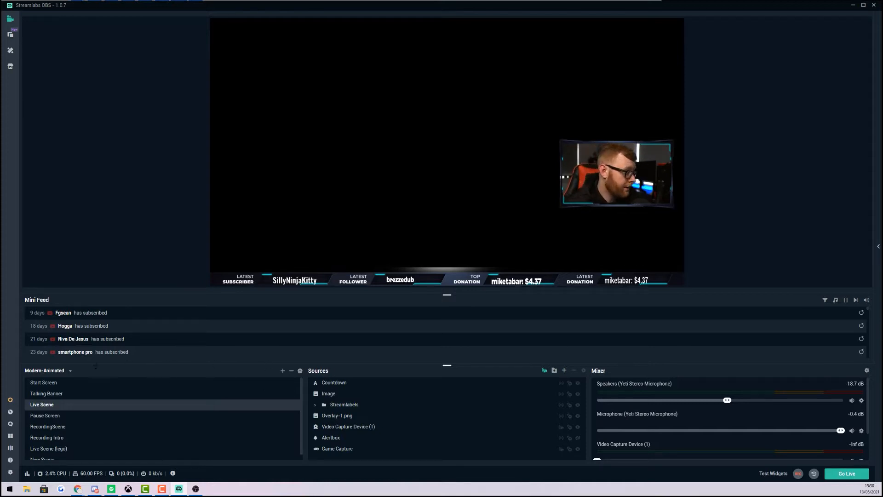
Show the Streamlabs OBS scene collection list, including Modern-Animated and Manage
left_click(69, 370)
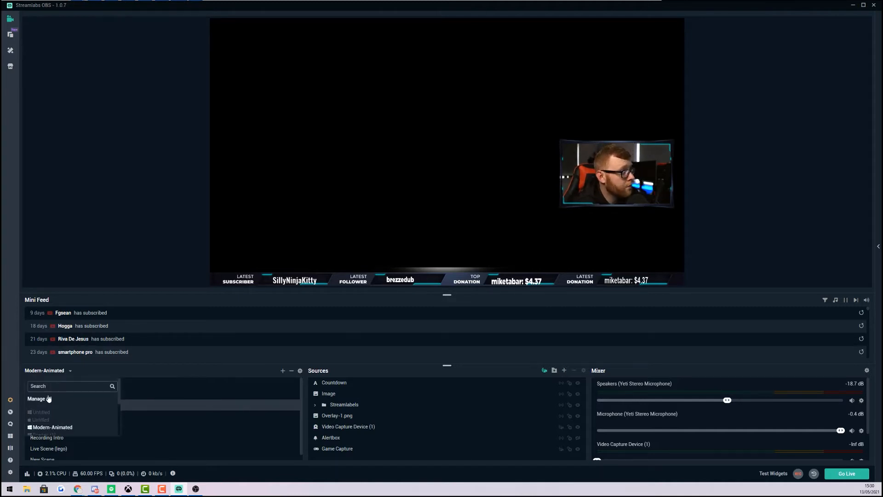
Rename the Modern-Animated collection to 'Modern-Animated (OBS Import)' via Manage All
left_click(36, 398)
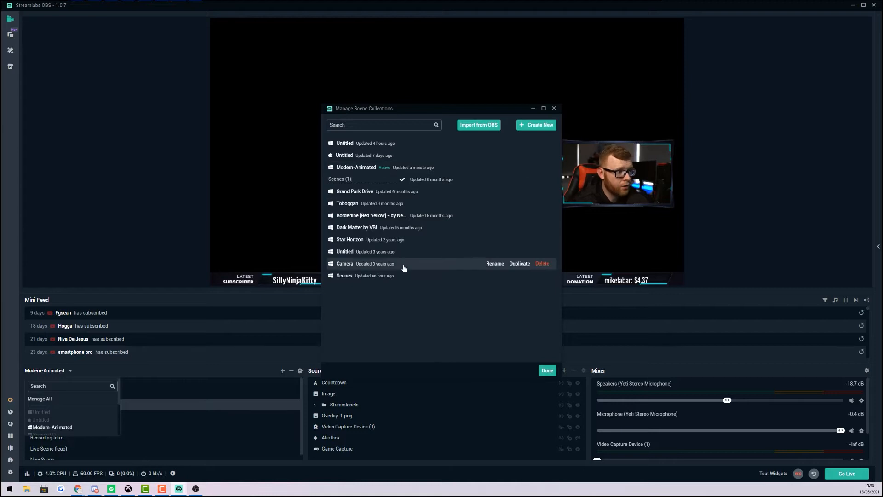
mouse_move(388, 167)
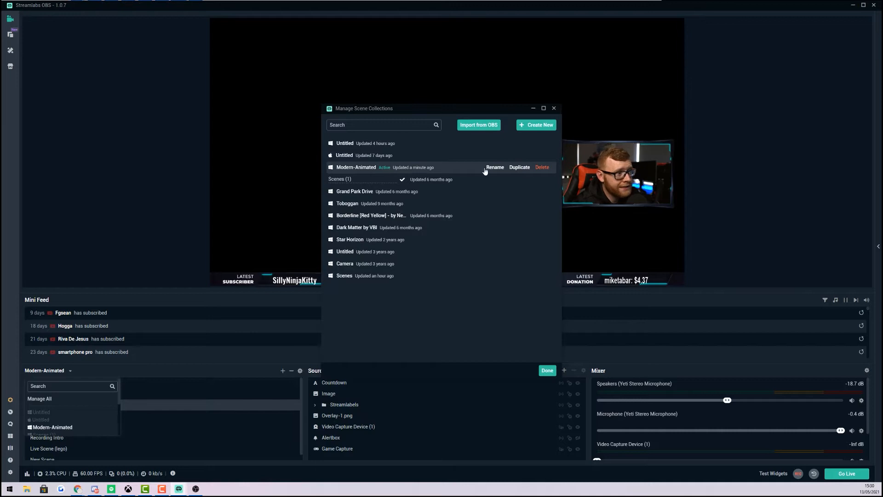
left_click(494, 167)
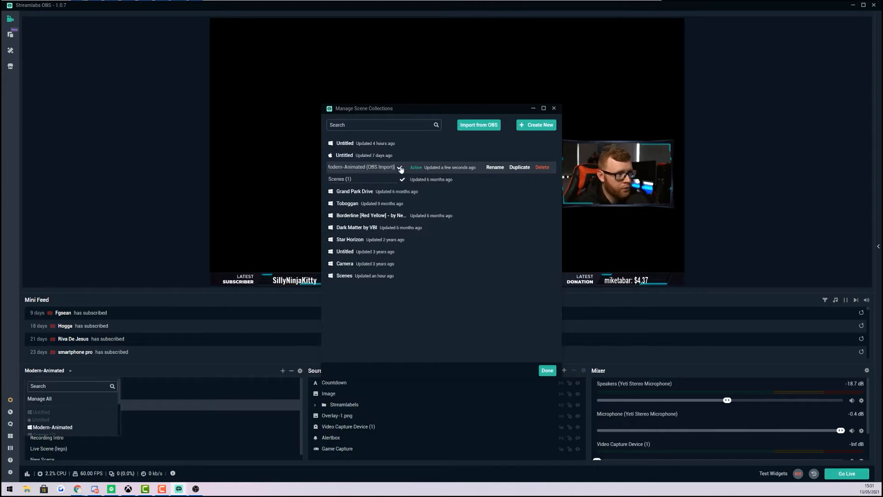
left_click(546, 370)
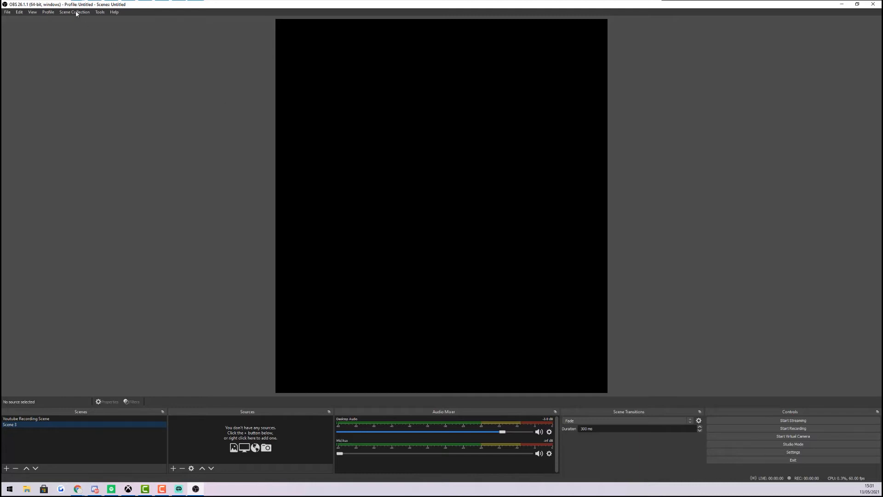
Choose Import from OBS Studio's Scene Collection menu to bring up the importer
left_click(73, 12)
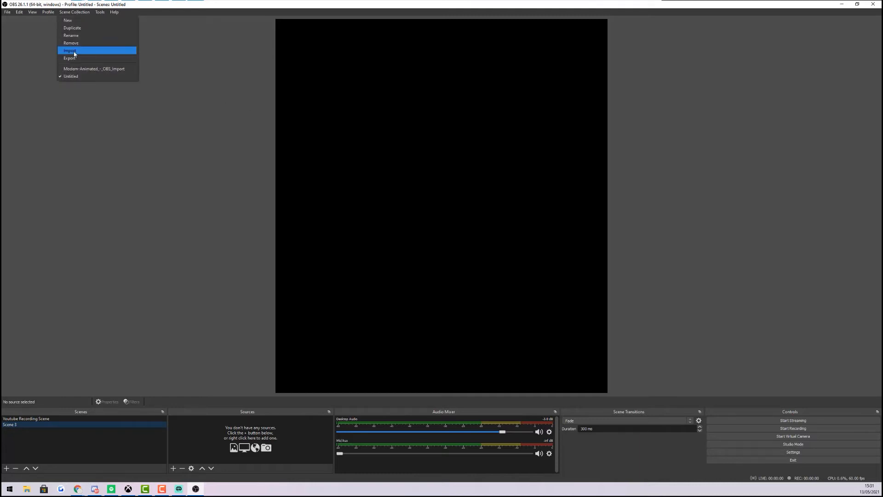
left_click(70, 51)
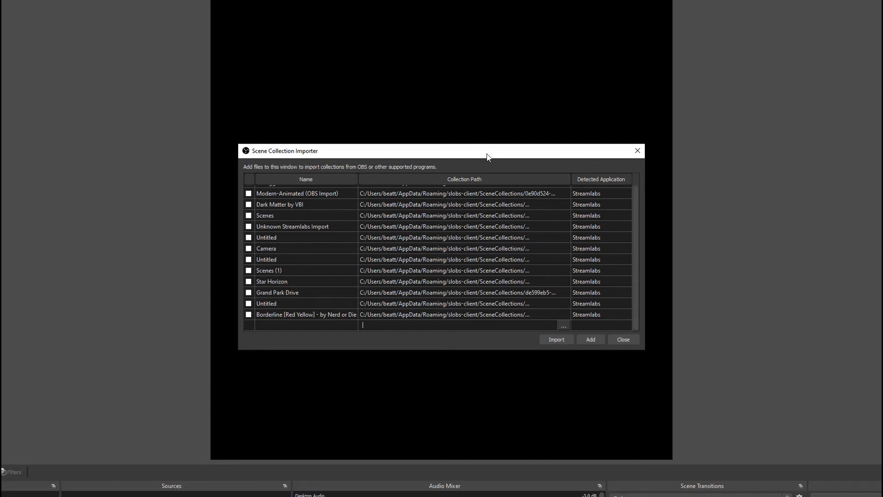
Import 'Modern-Animated (OBS Import)' and load it from the Scene Collection menu
left_click_drag(487, 156, 501, 72)
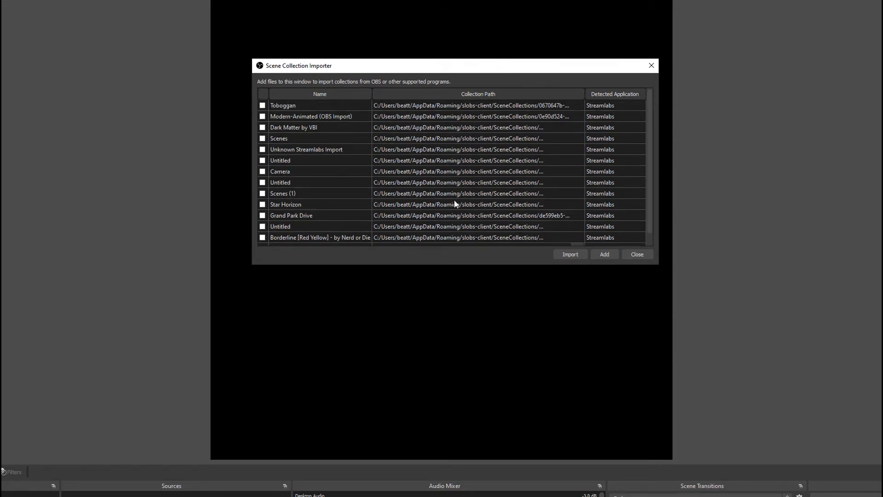
mouse_move(404, 226)
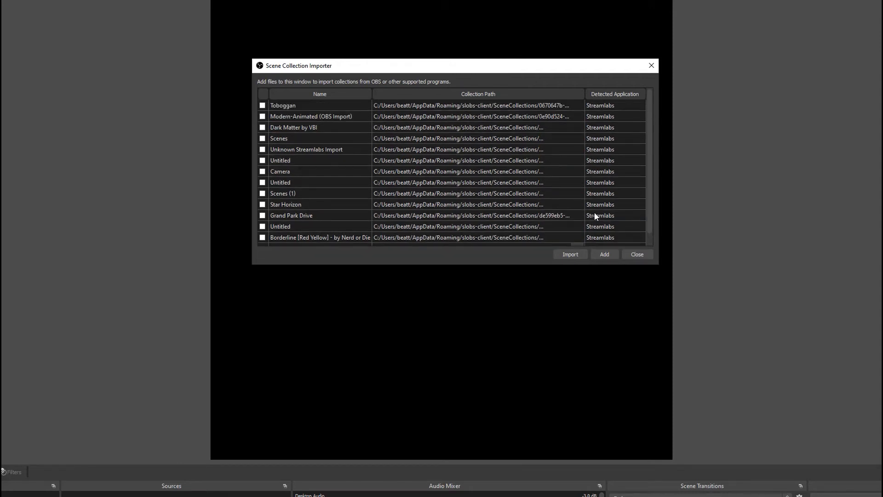
mouse_move(341, 115)
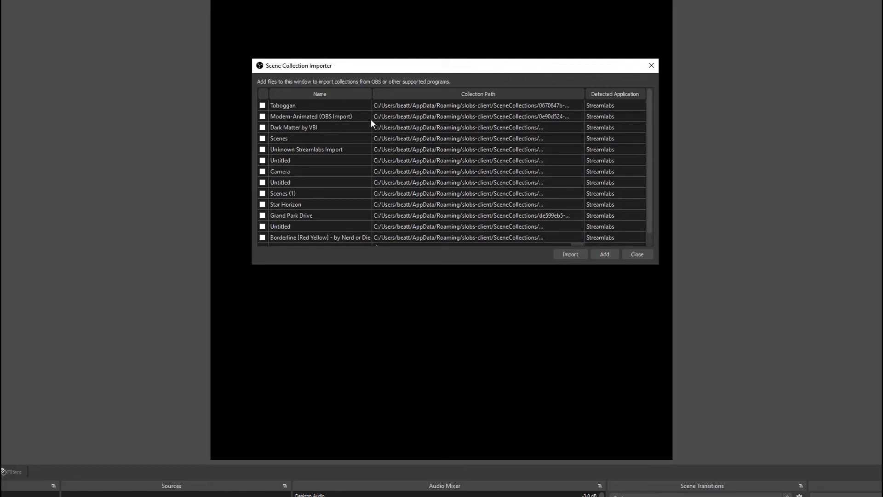
mouse_move(292, 122)
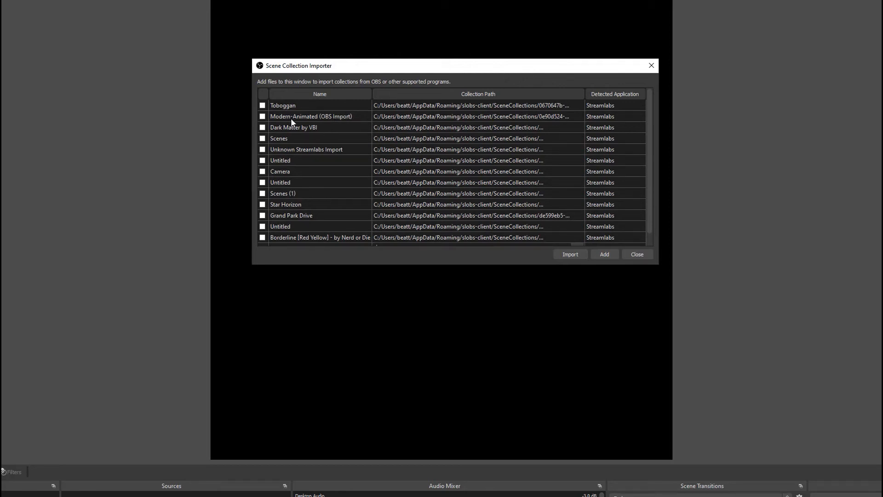
left_click(262, 116)
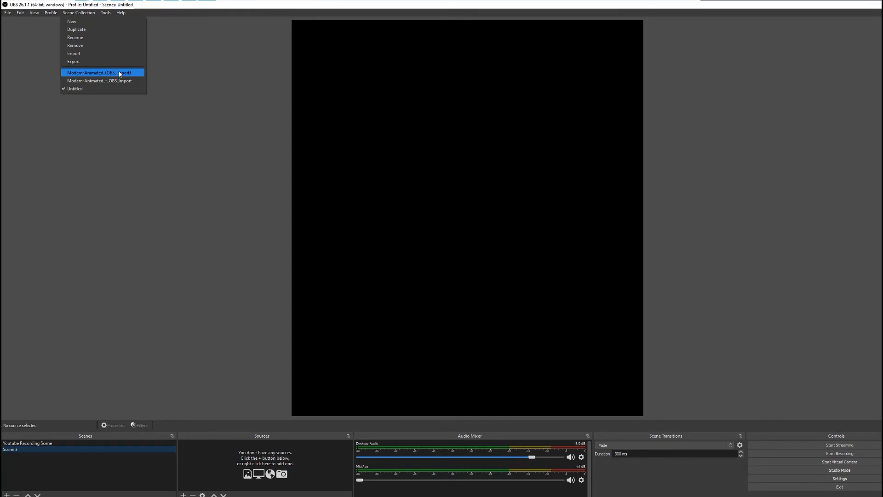
left_click(99, 72)
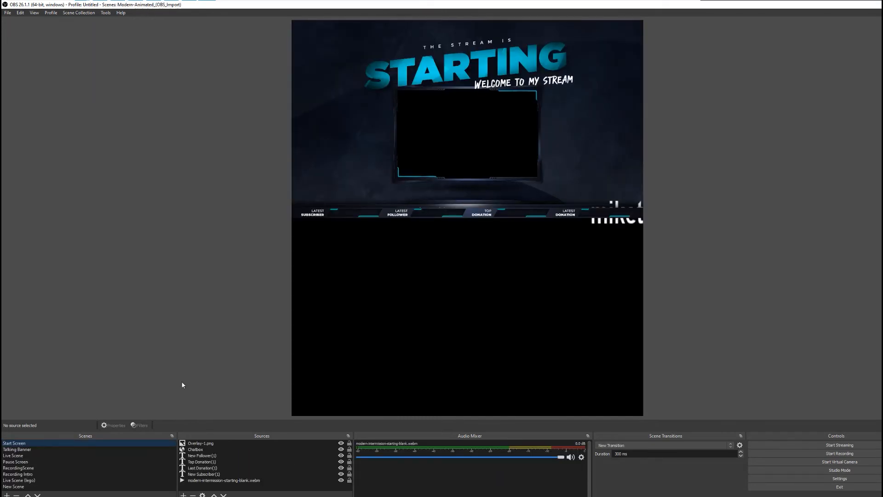
Browse Live Scene, Recording Intro, Pause Screen and Talking Banner, selecting the greenscreen webm source
left_click(13, 454)
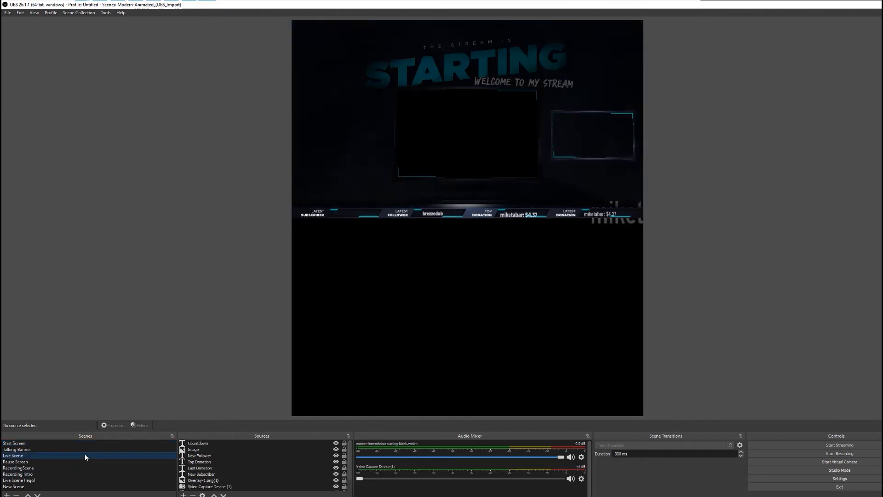
left_click(17, 474)
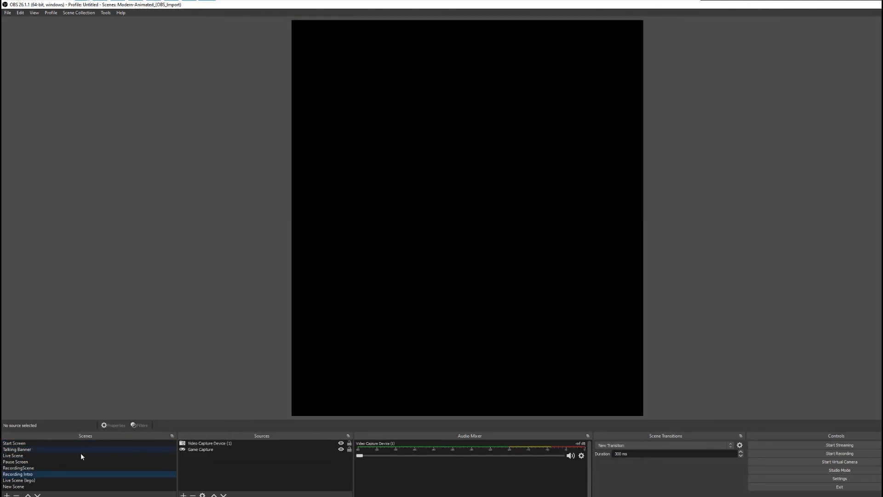
left_click(15, 461)
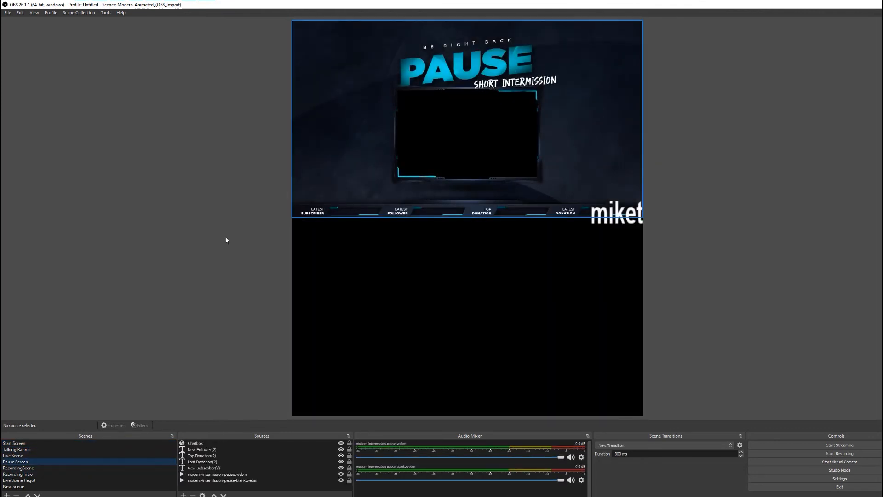
left_click(13, 455)
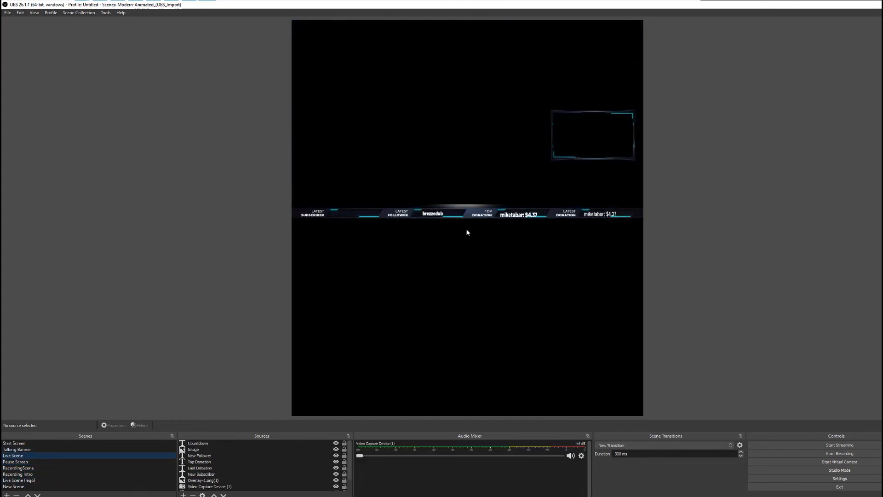
left_click(13, 443)
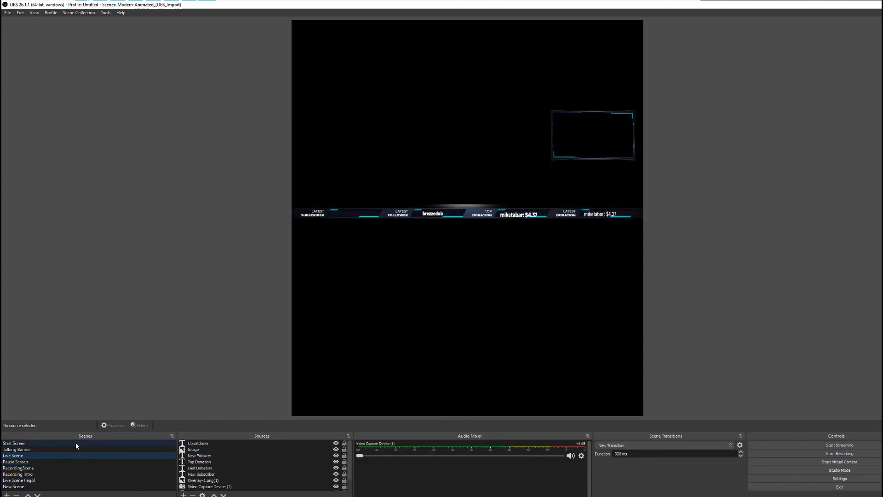
left_click(17, 449)
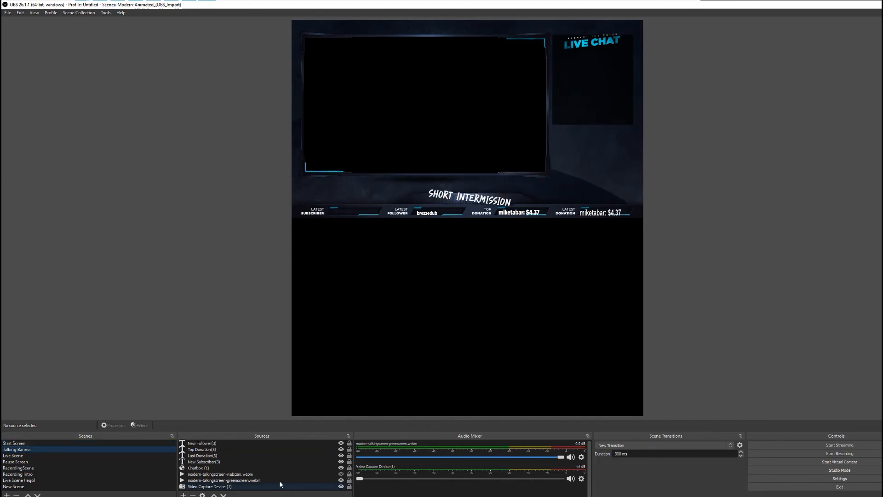
left_click(223, 479)
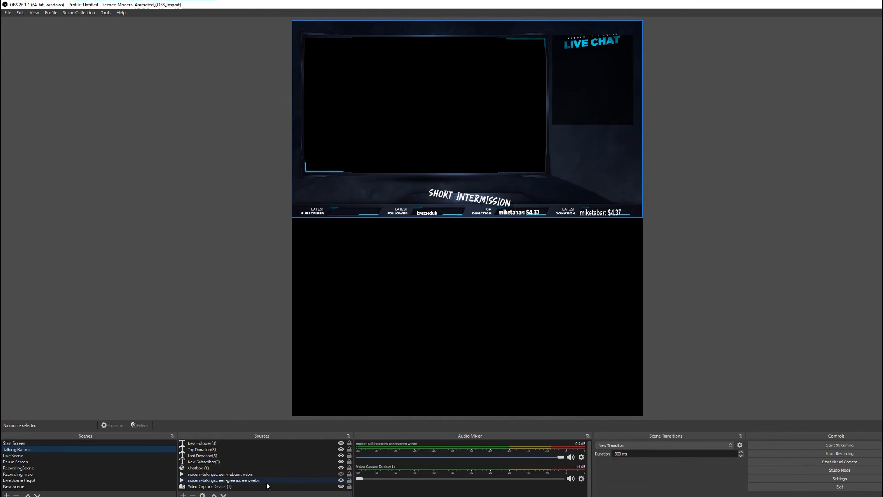